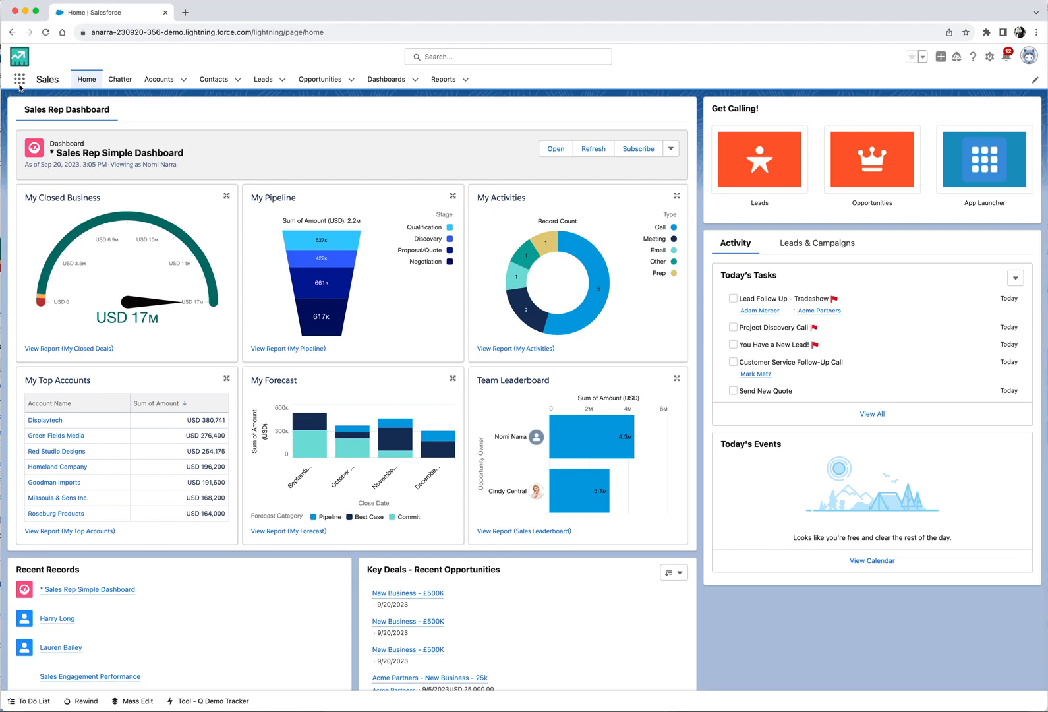
- Search the App Launcher for "measure" and open the Enablement Measures list
{"action": "left_click", "coordinate": [19, 79]}
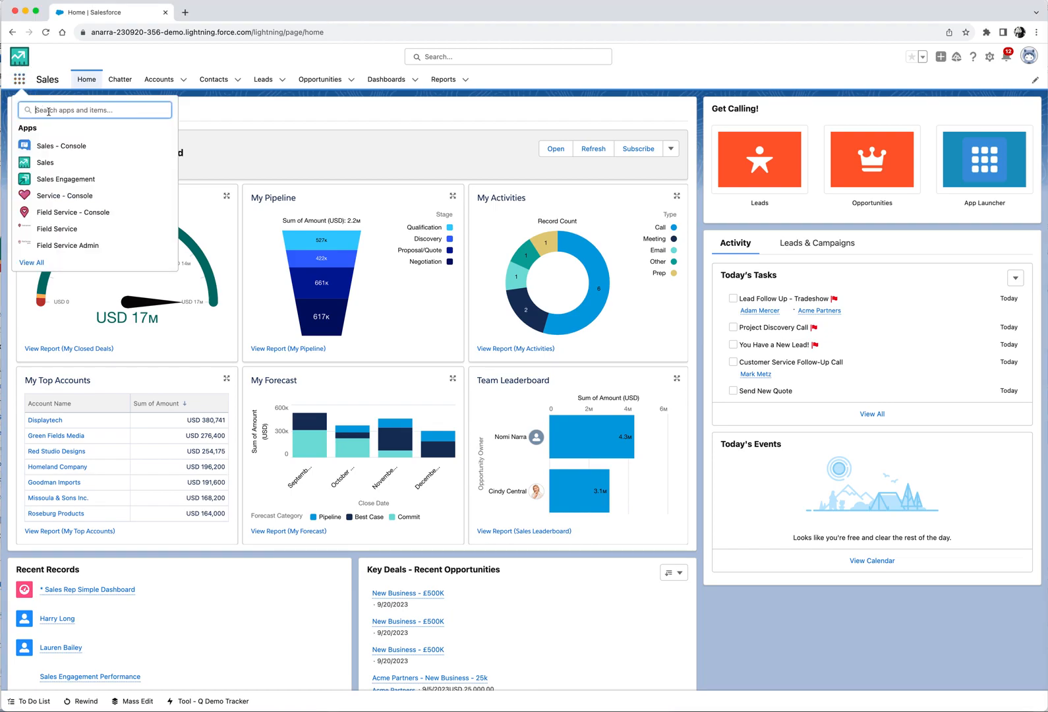
{"action": "type", "text": "measure"}
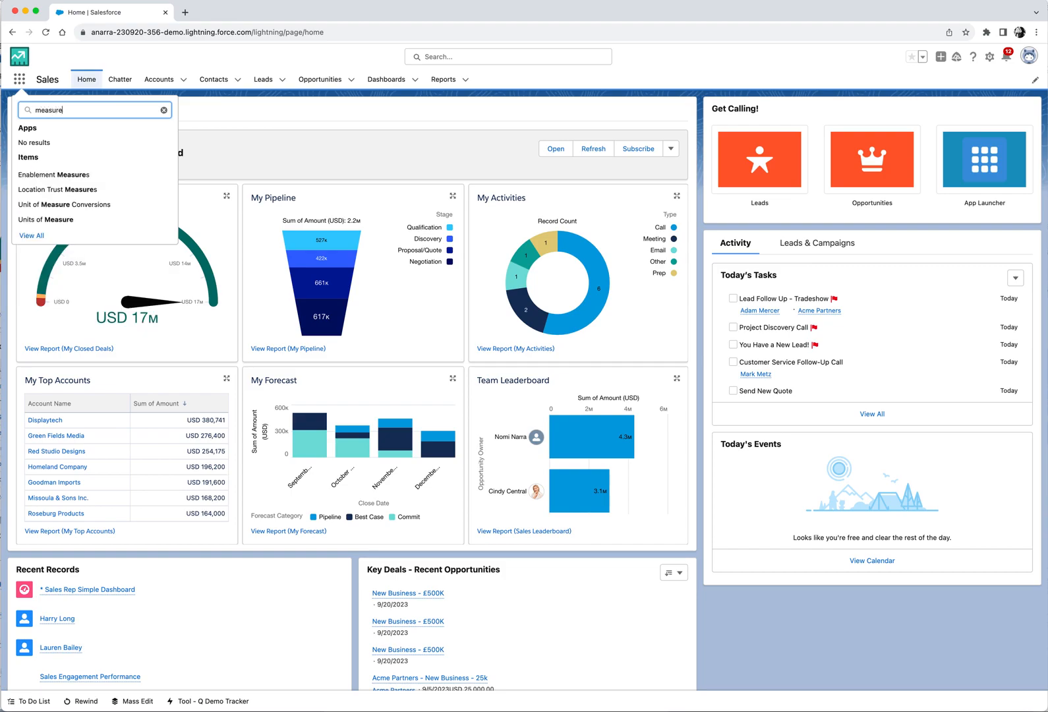
{"action": "left_click", "coordinate": [54, 174]}
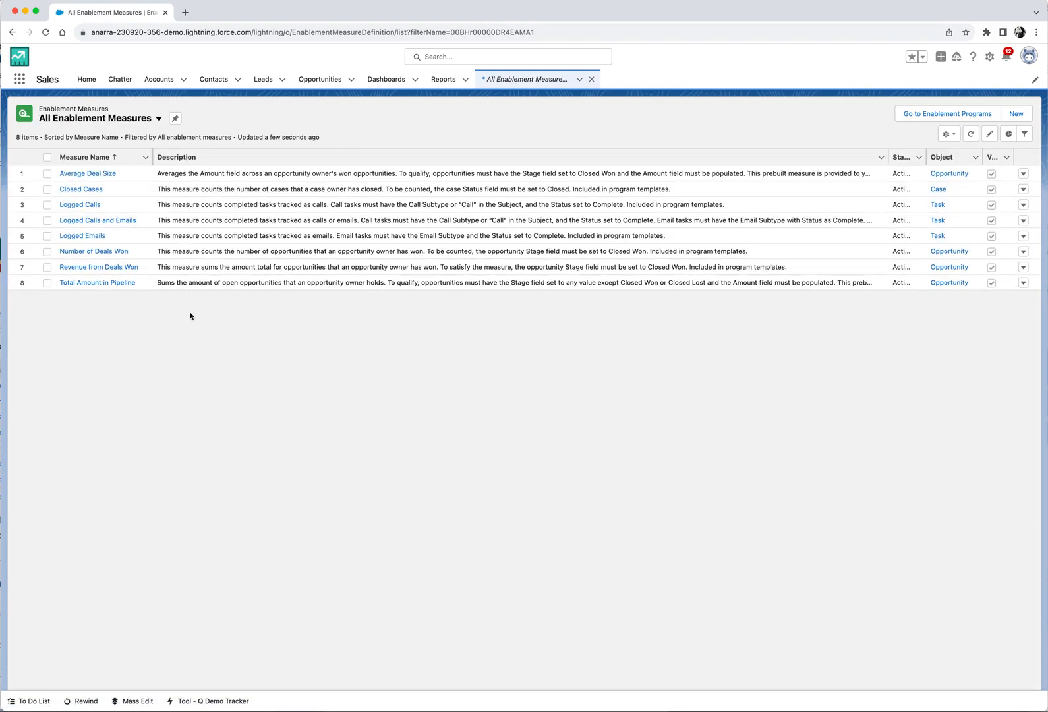
{"action": "mouse_move", "coordinate": [202, 339]}
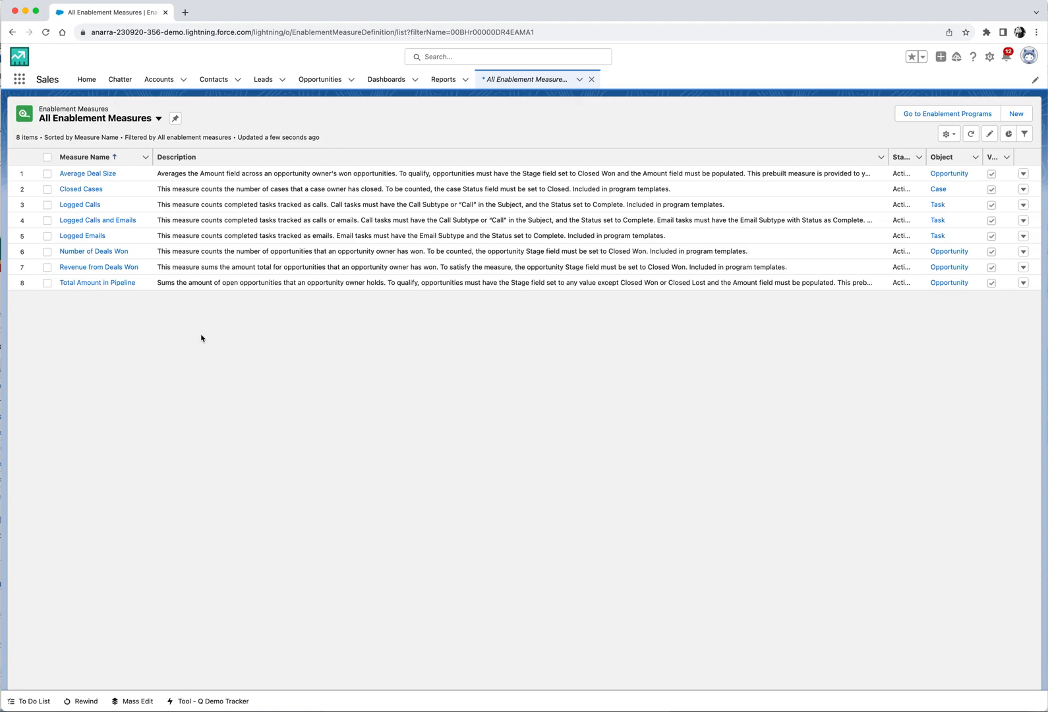
{"action": "mouse_move", "coordinate": [236, 359]}
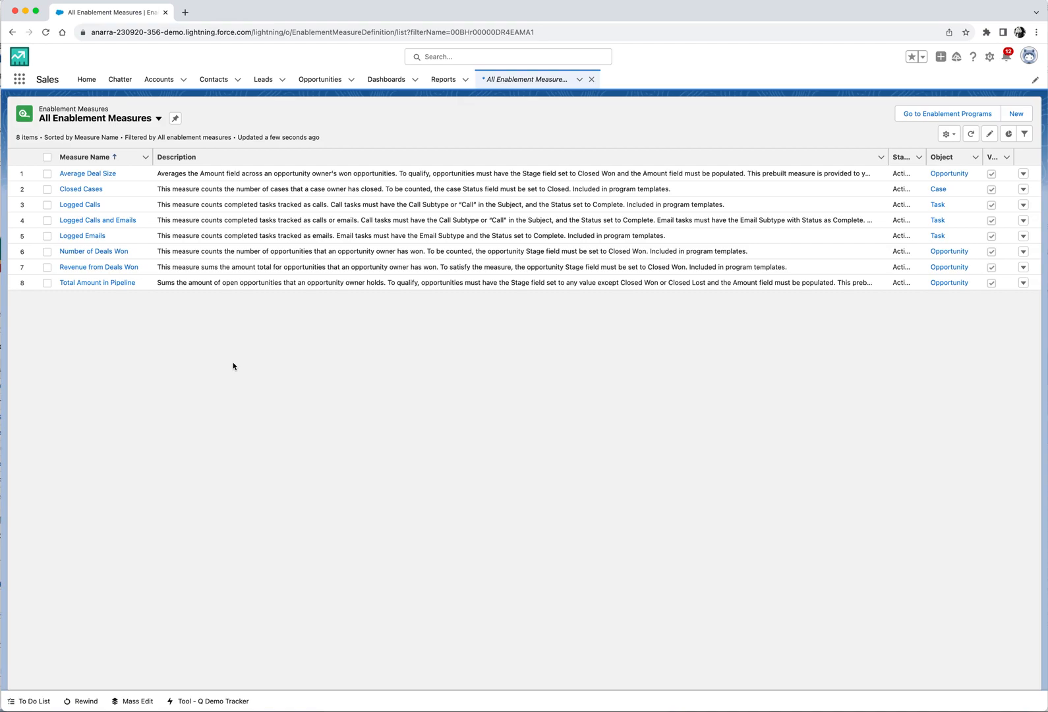
{"action": "mouse_move", "coordinate": [79, 207]}
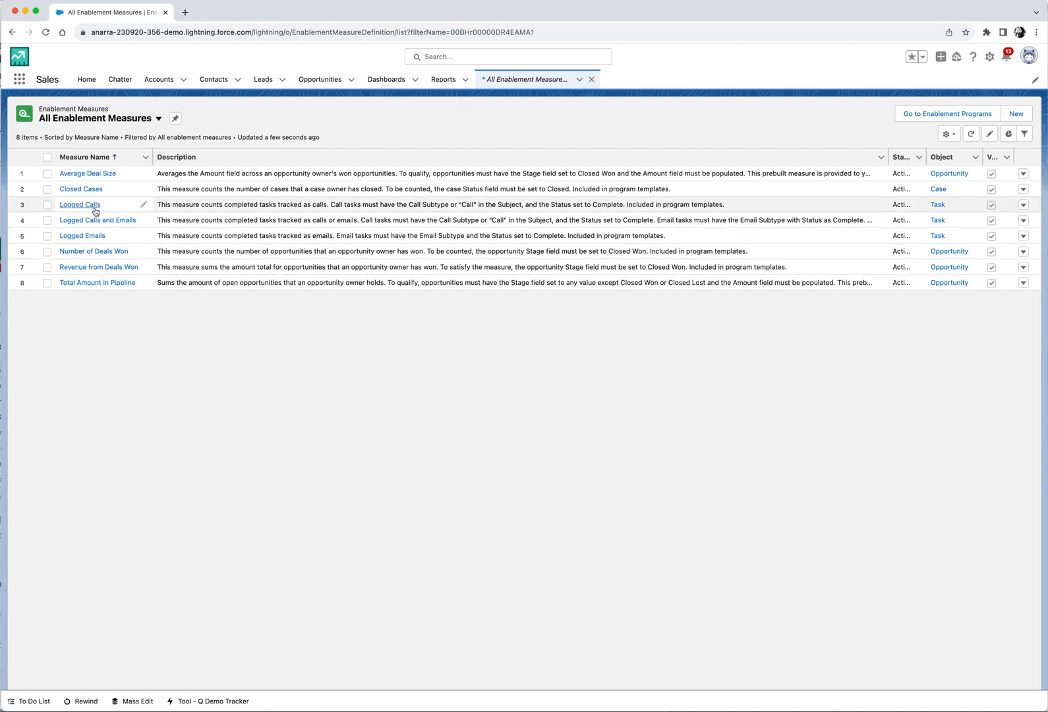
- Open the Logged Calls measure record from the Measure Name column
{"action": "left_click", "coordinate": [79, 204]}
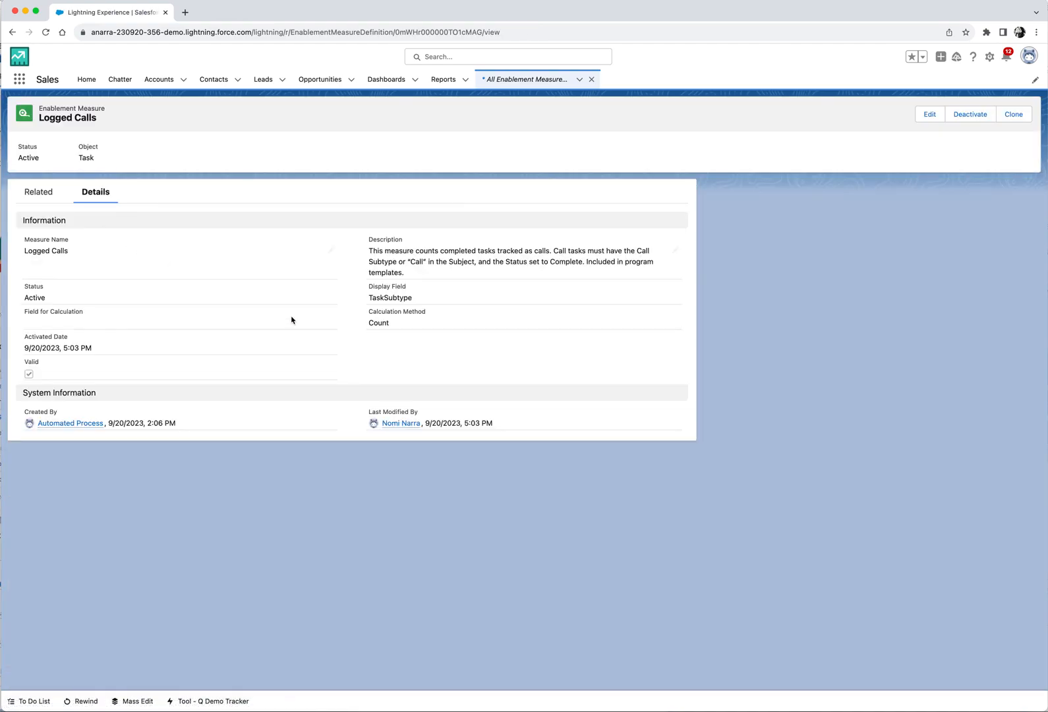
{"action": "mouse_move", "coordinate": [391, 338]}
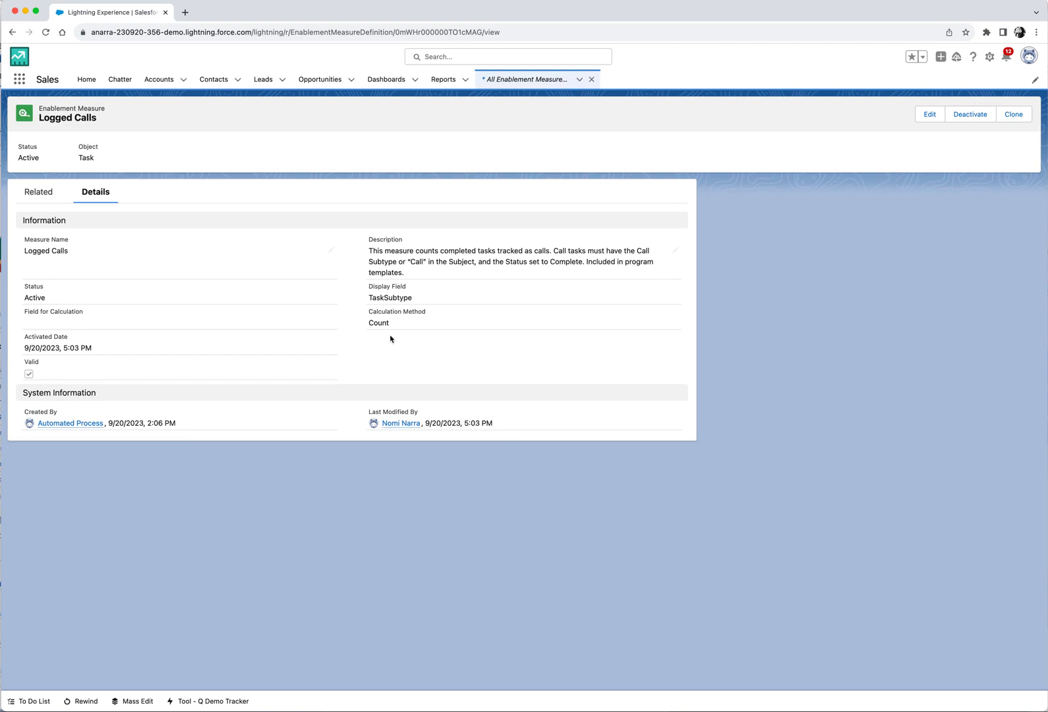
{"action": "mouse_move", "coordinate": [392, 336]}
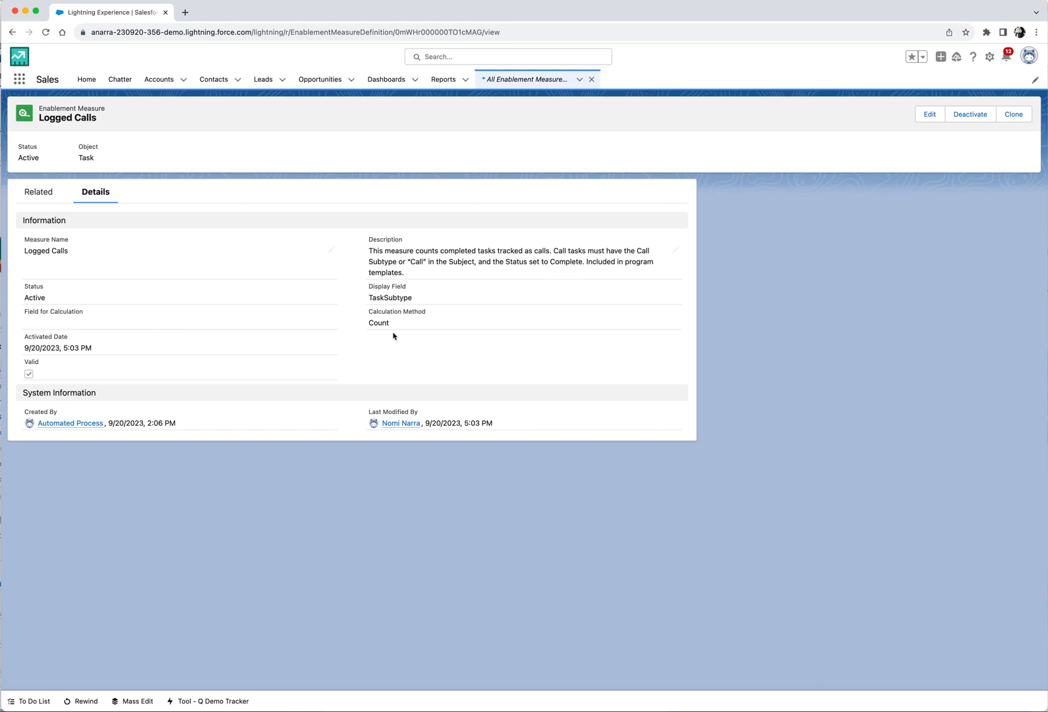
{"action": "mouse_move", "coordinate": [373, 338]}
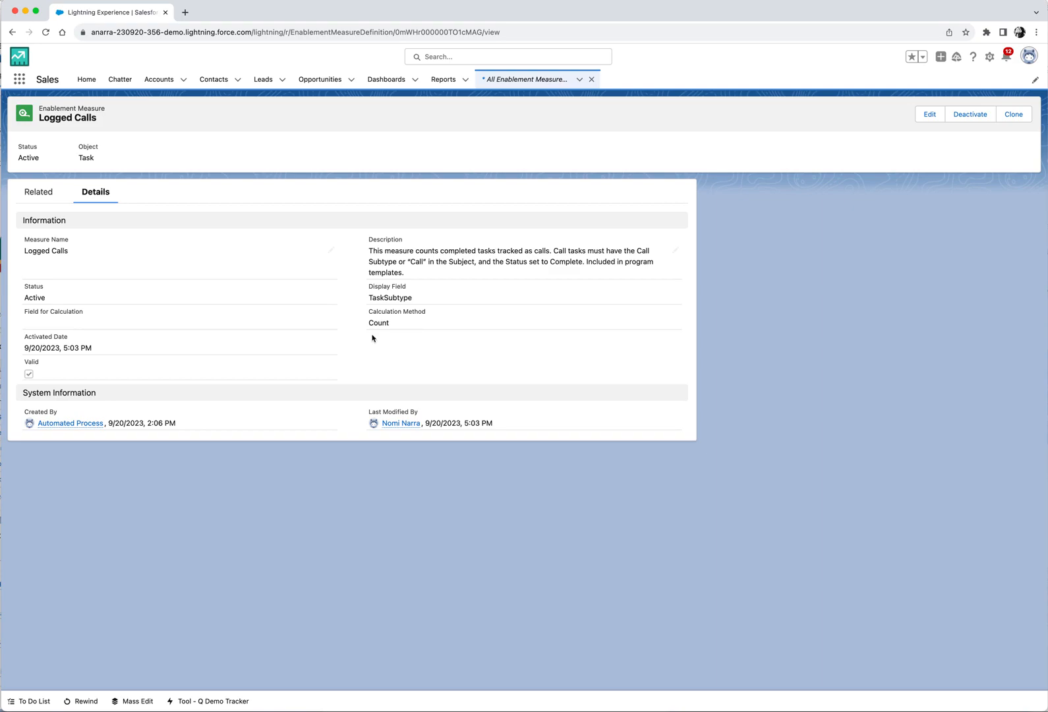
{"action": "mouse_move", "coordinate": [383, 340]}
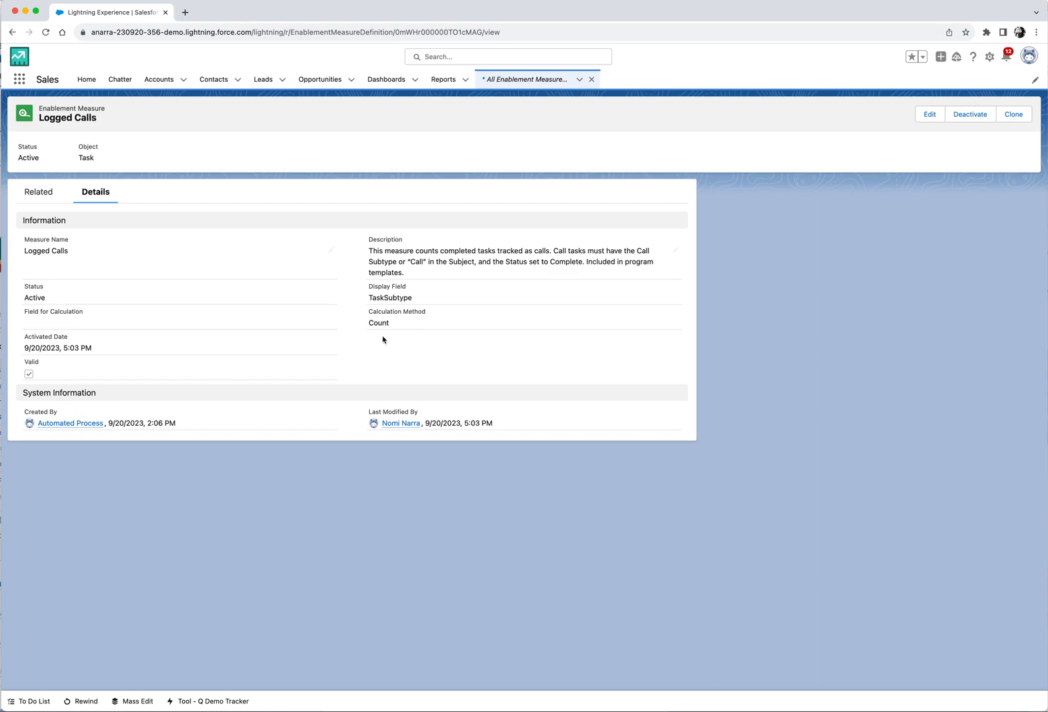
{"action": "mouse_move", "coordinate": [747, 289]}
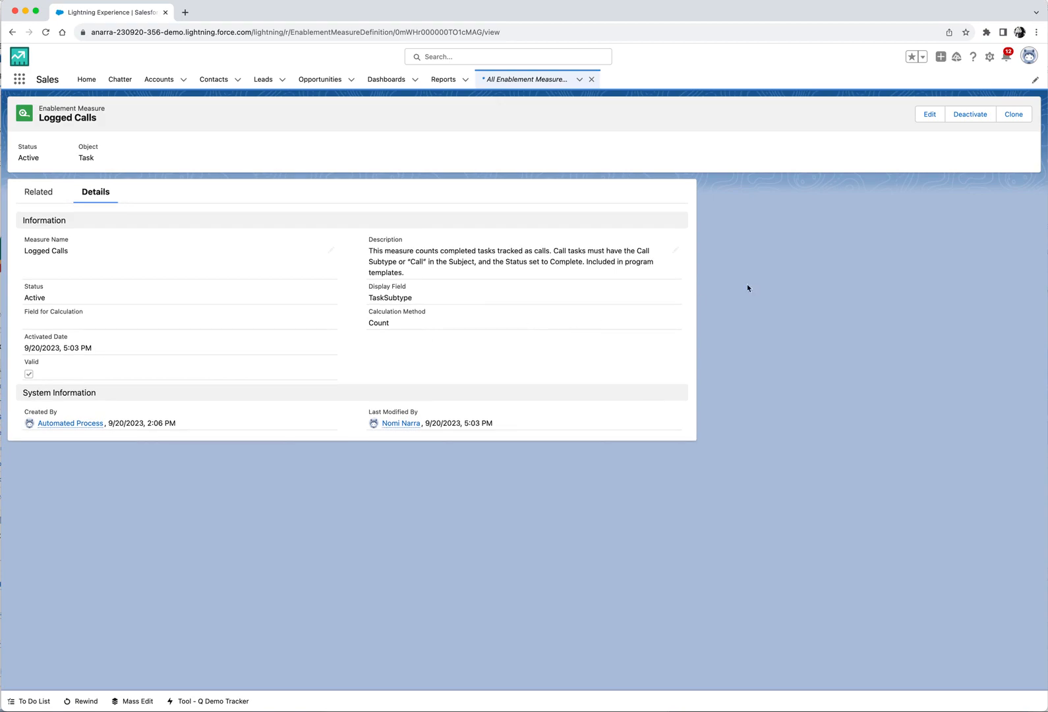
{"action": "mouse_move", "coordinate": [930, 114]}
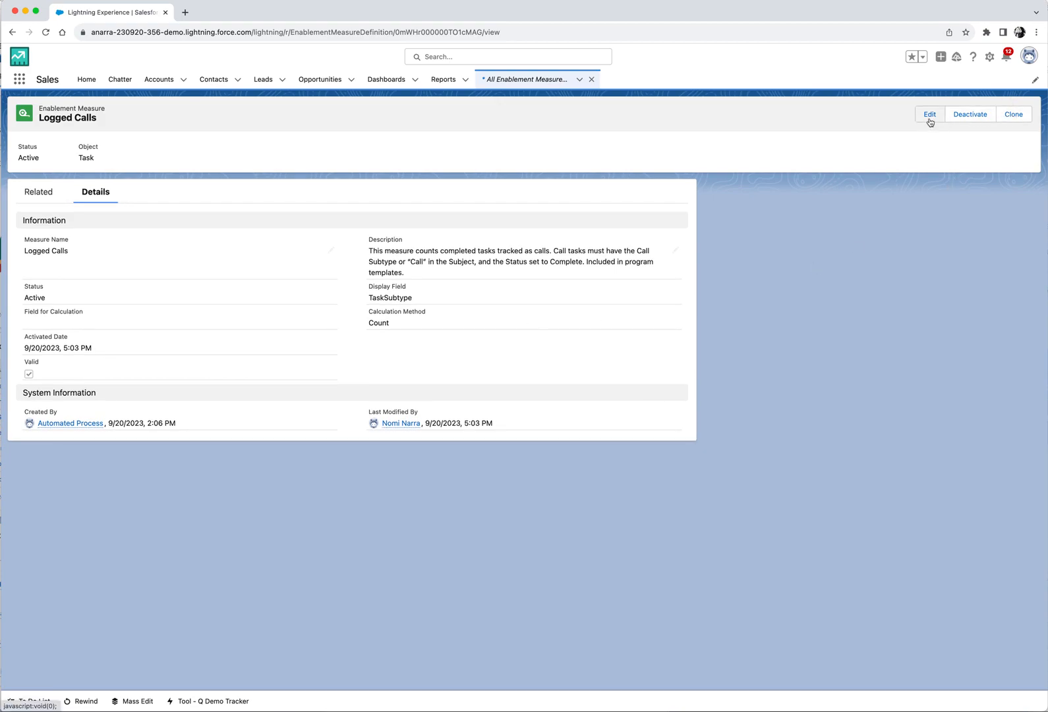
- Edit the active Logged Calls measure, confirming the dialog, and advance past Name & Description to the Object step
{"action": "left_click", "coordinate": [928, 113]}
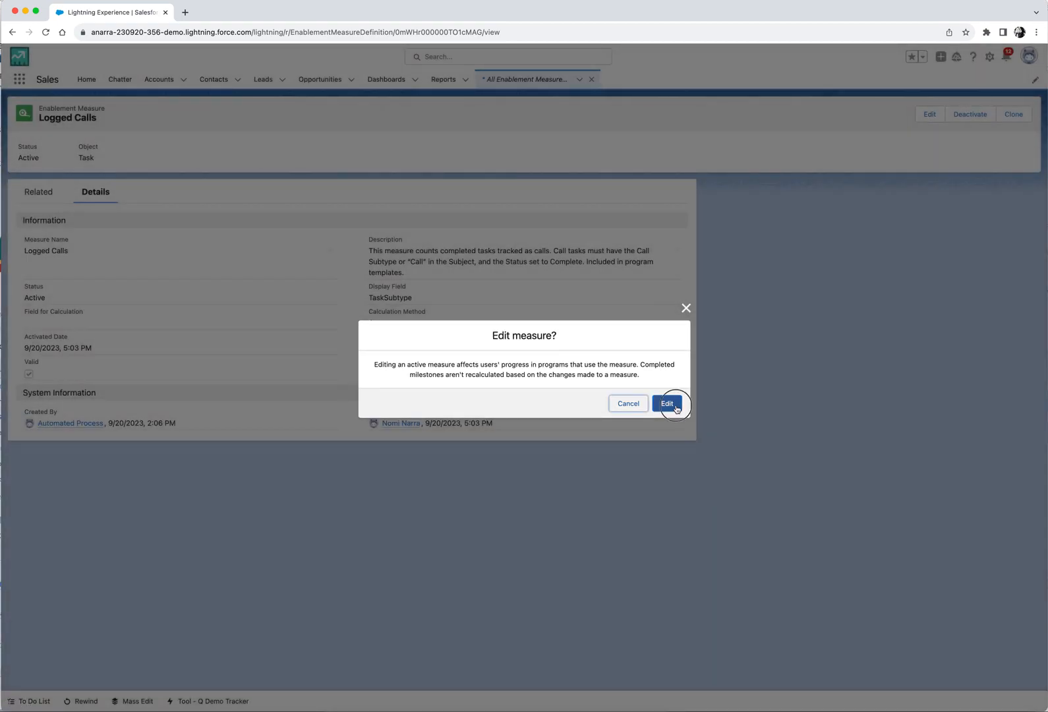
{"action": "left_click", "coordinate": [667, 404]}
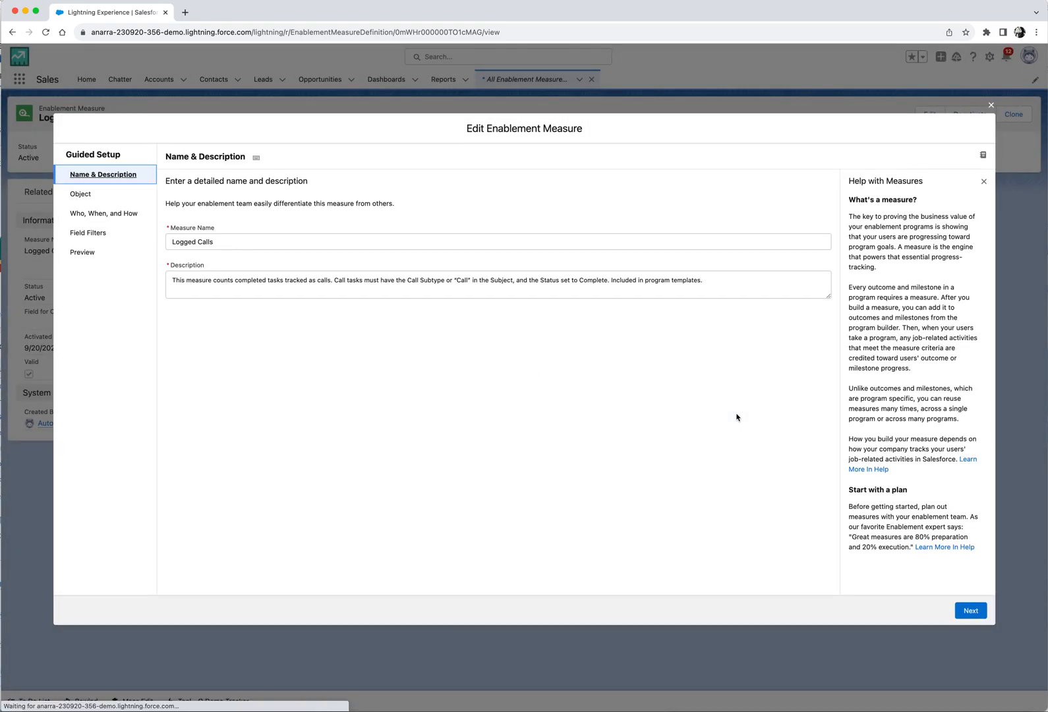
{"action": "mouse_move", "coordinate": [353, 241]}
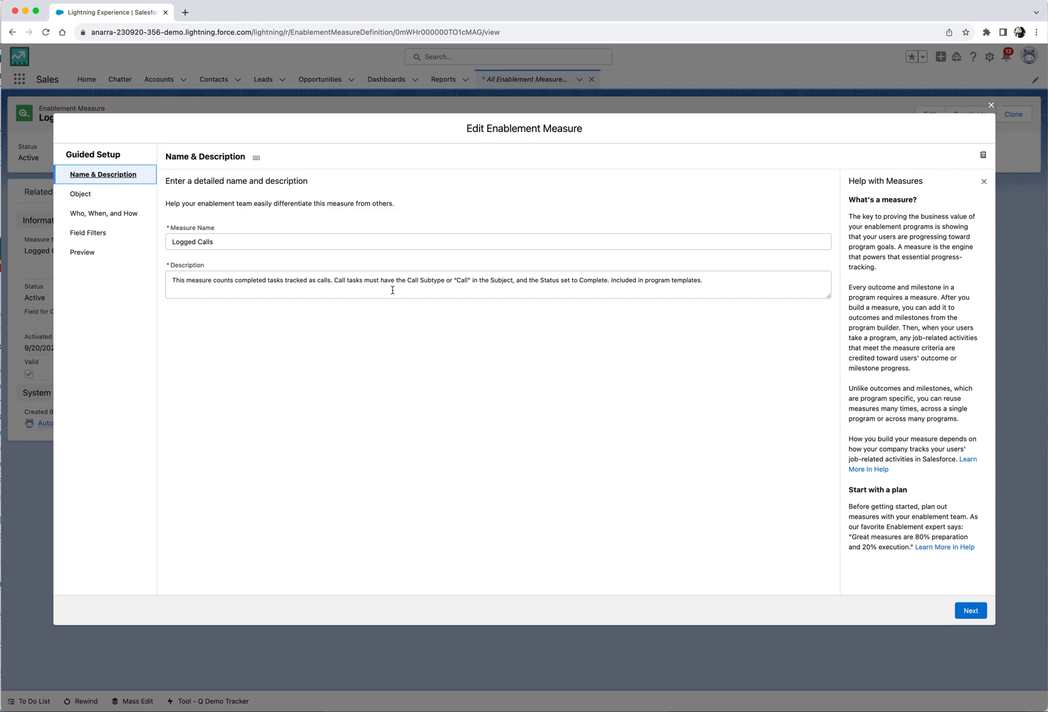
{"action": "left_click", "coordinate": [971, 609]}
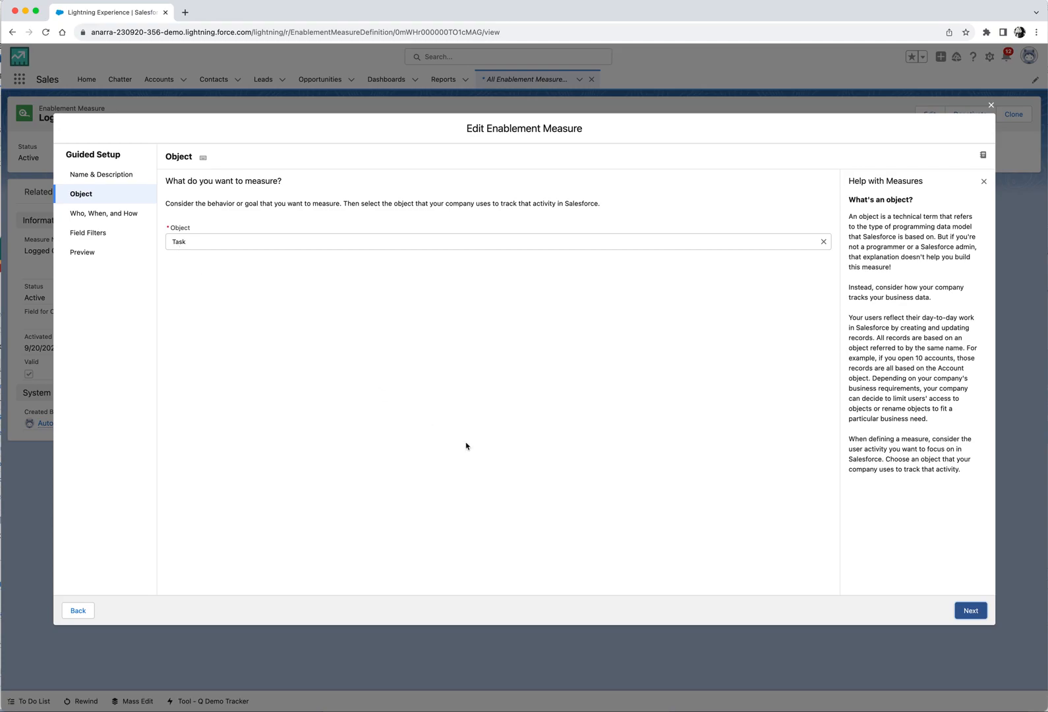
- Advance to the Who, When, and How step showing Task Subtype, Assigned To ID, Completed Date/Time, Count
{"action": "left_click", "coordinate": [971, 610]}
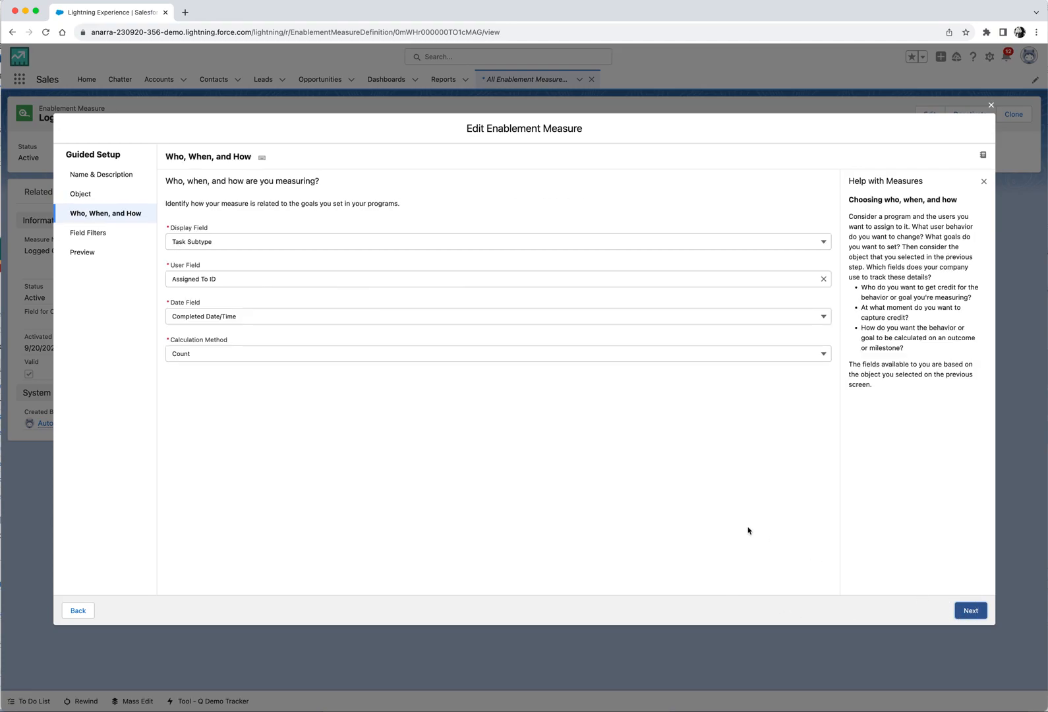
{"action": "mouse_move", "coordinate": [661, 493]}
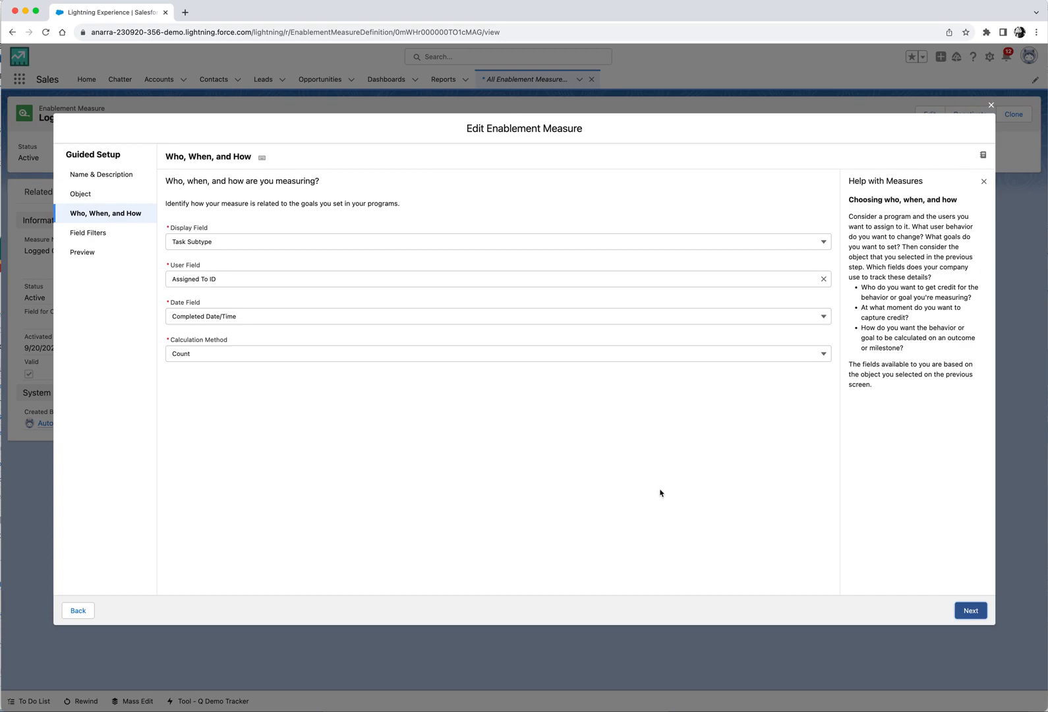
{"action": "mouse_move", "coordinate": [236, 324]}
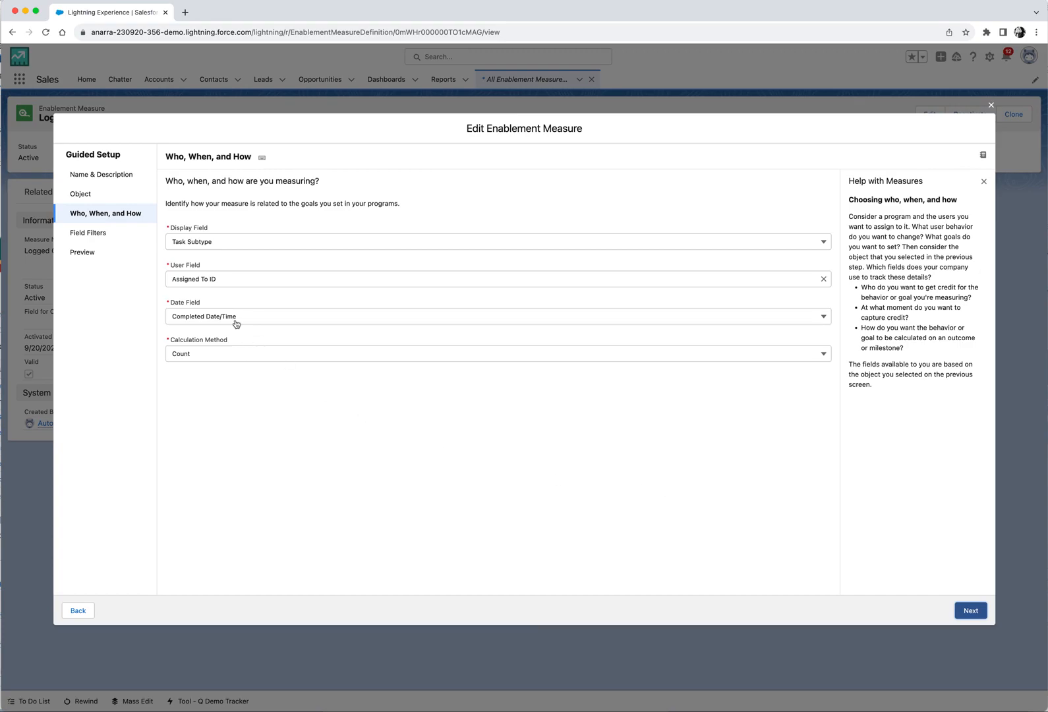
{"action": "mouse_move", "coordinate": [202, 241]}
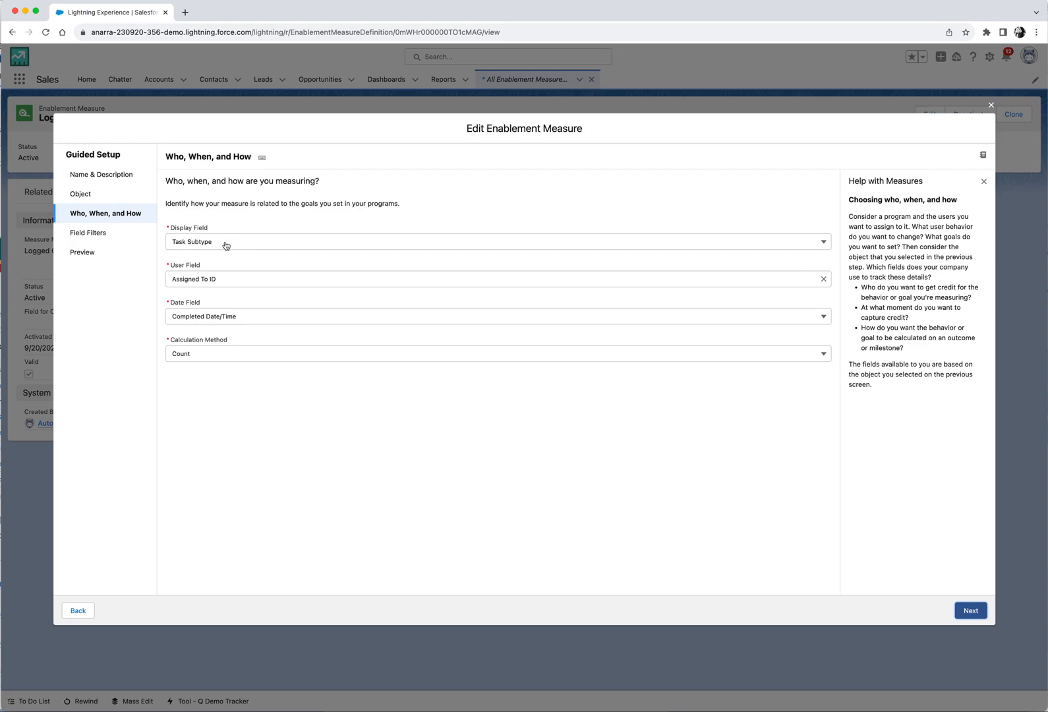
{"action": "mouse_move", "coordinate": [234, 298]}
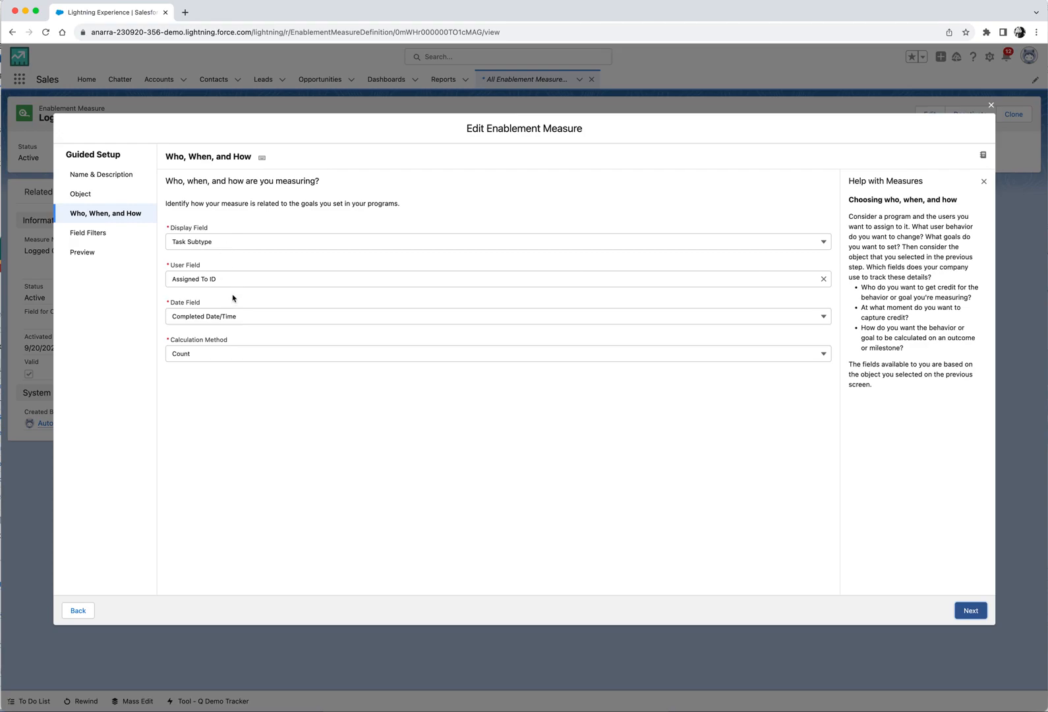
{"action": "mouse_move", "coordinate": [216, 275]}
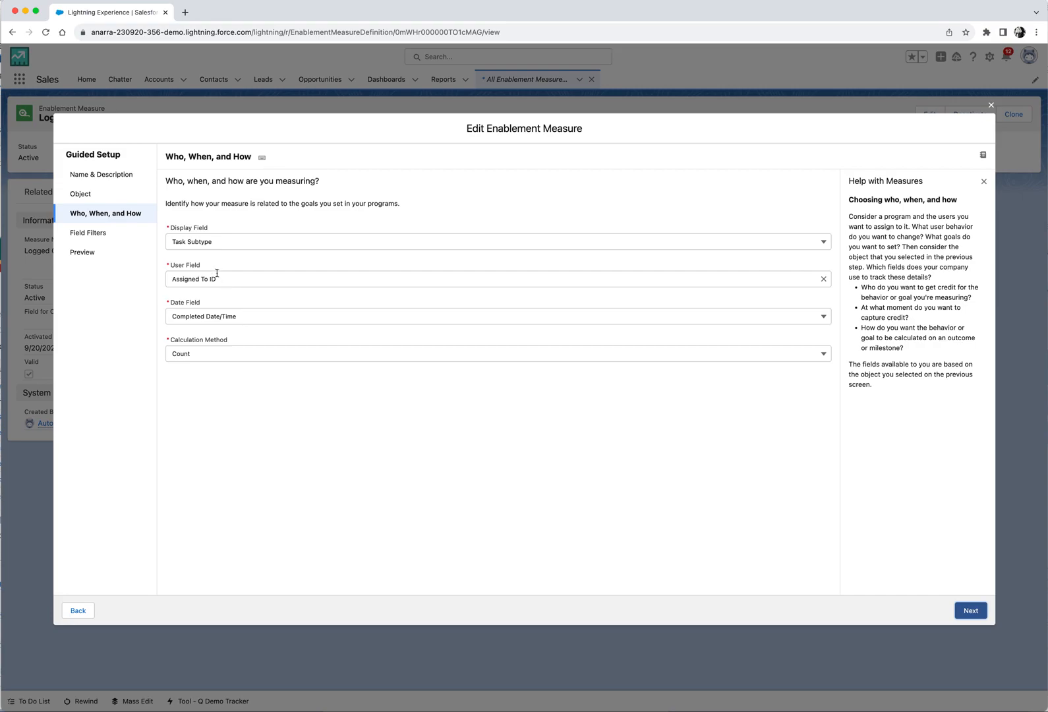
{"action": "mouse_move", "coordinate": [215, 267]}
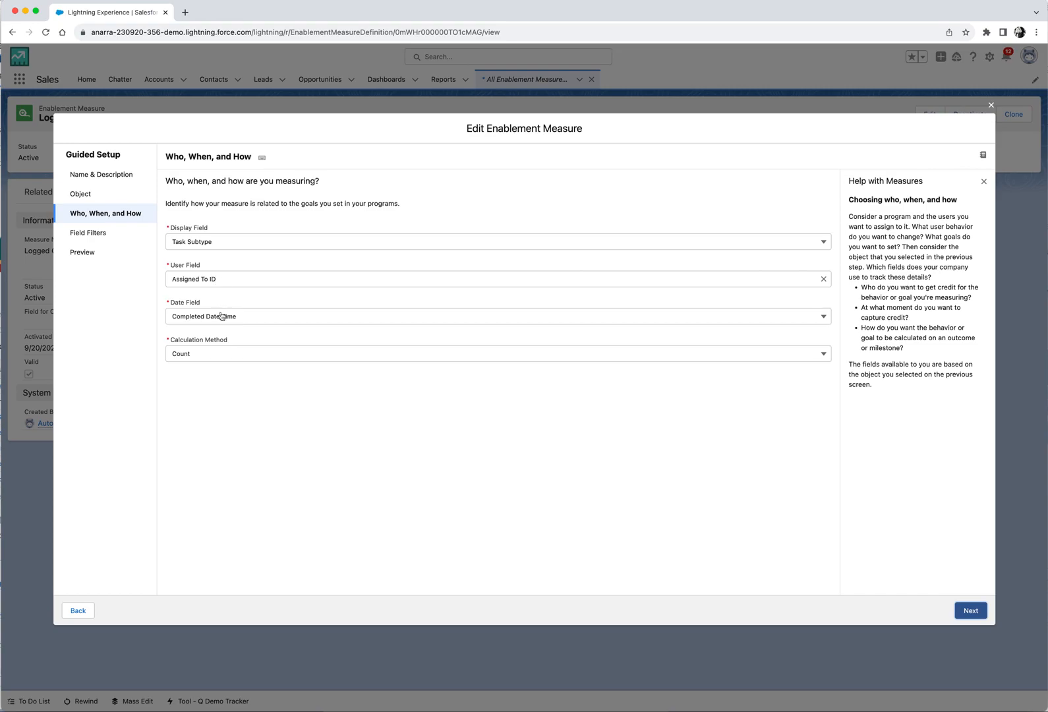
{"action": "mouse_move", "coordinate": [216, 354]}
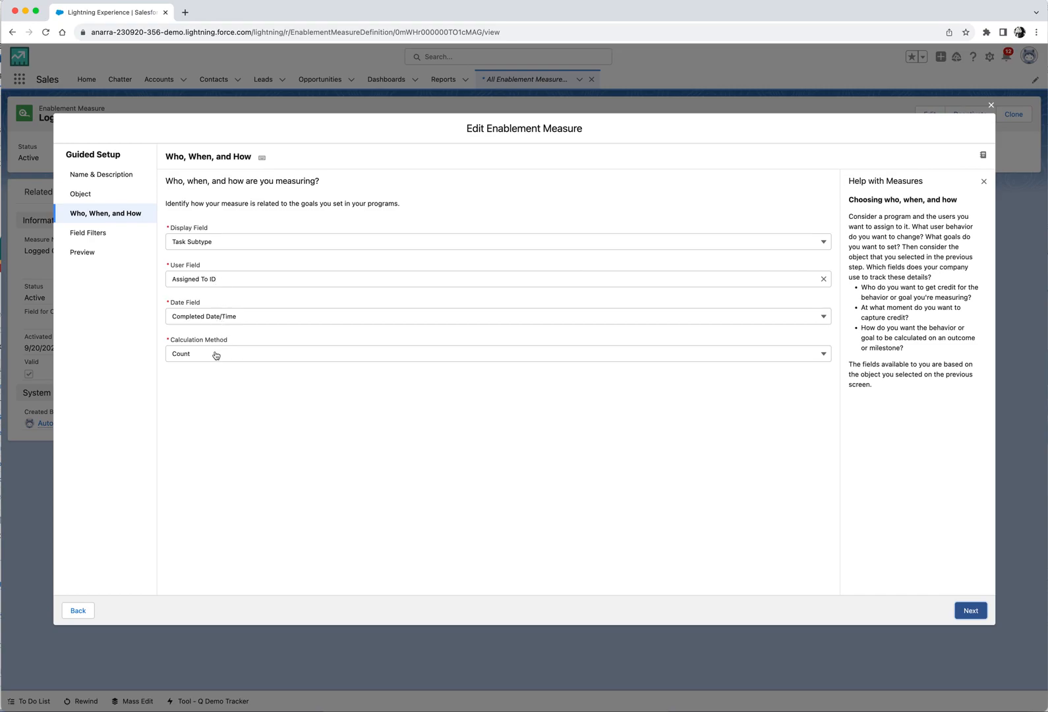
{"action": "mouse_move", "coordinate": [210, 363]}
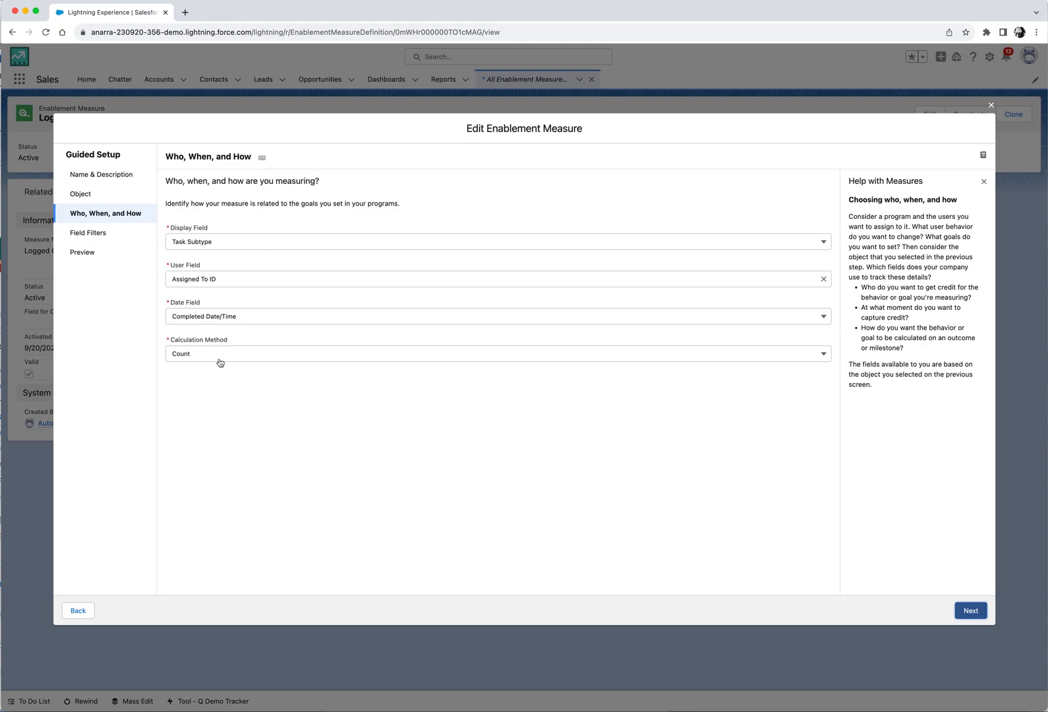
{"action": "mouse_move", "coordinate": [901, 673]}
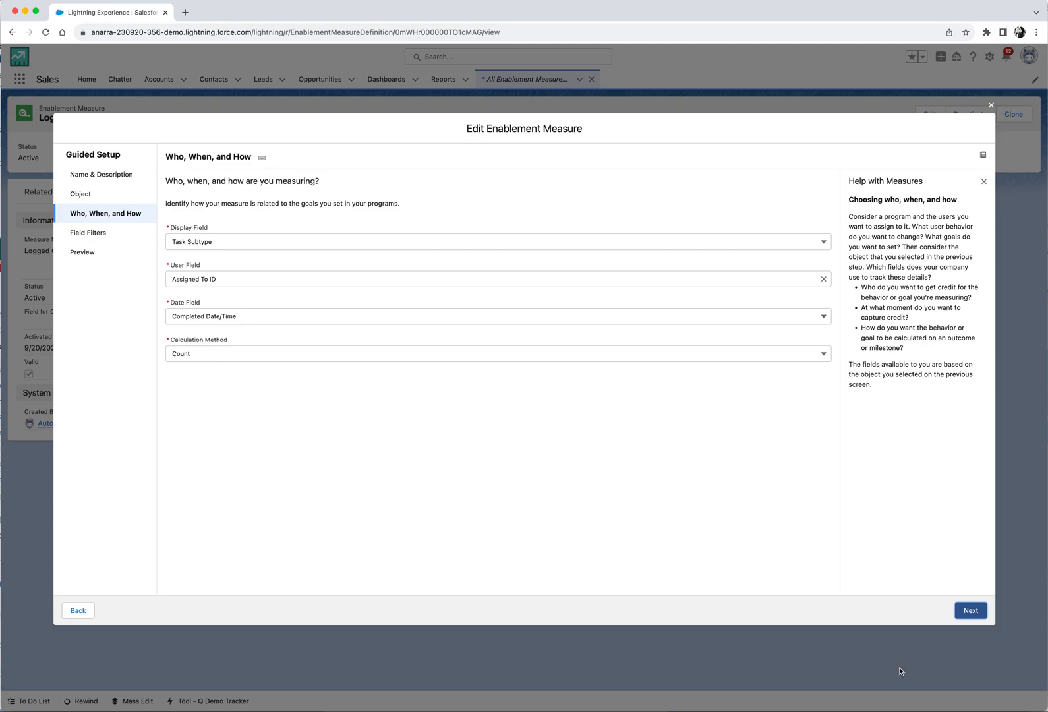
- Advance to Field Filters: Task Subtype equals Call, Subject equals Call, Status equals Completed
{"action": "left_click", "coordinate": [970, 609]}
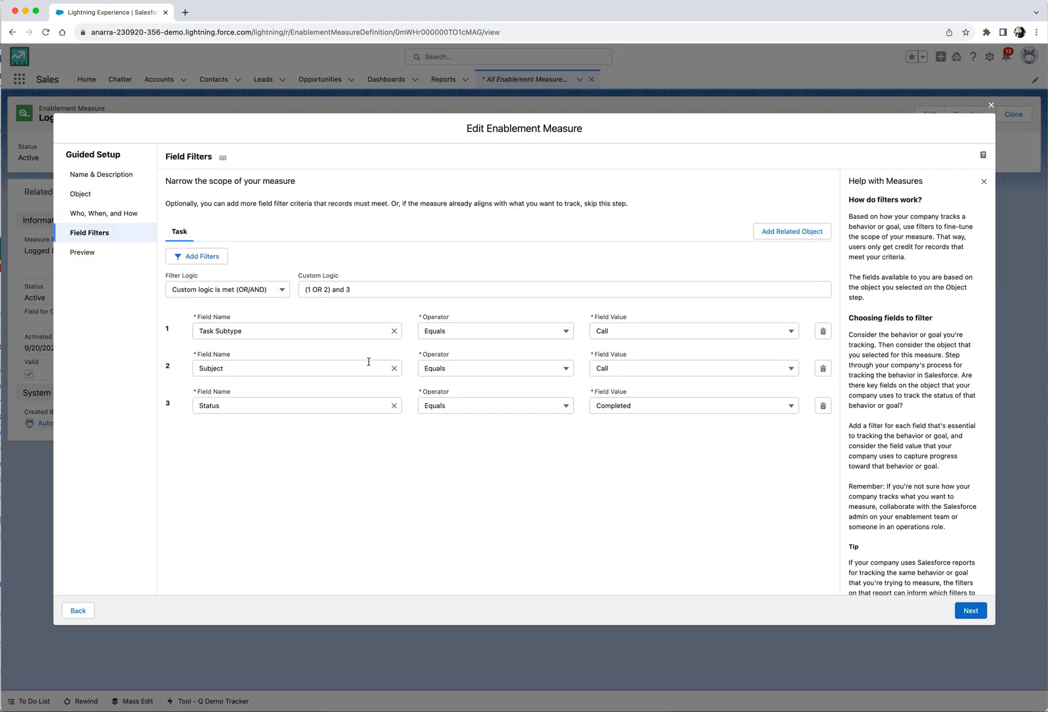
{"action": "mouse_move", "coordinate": [355, 422]}
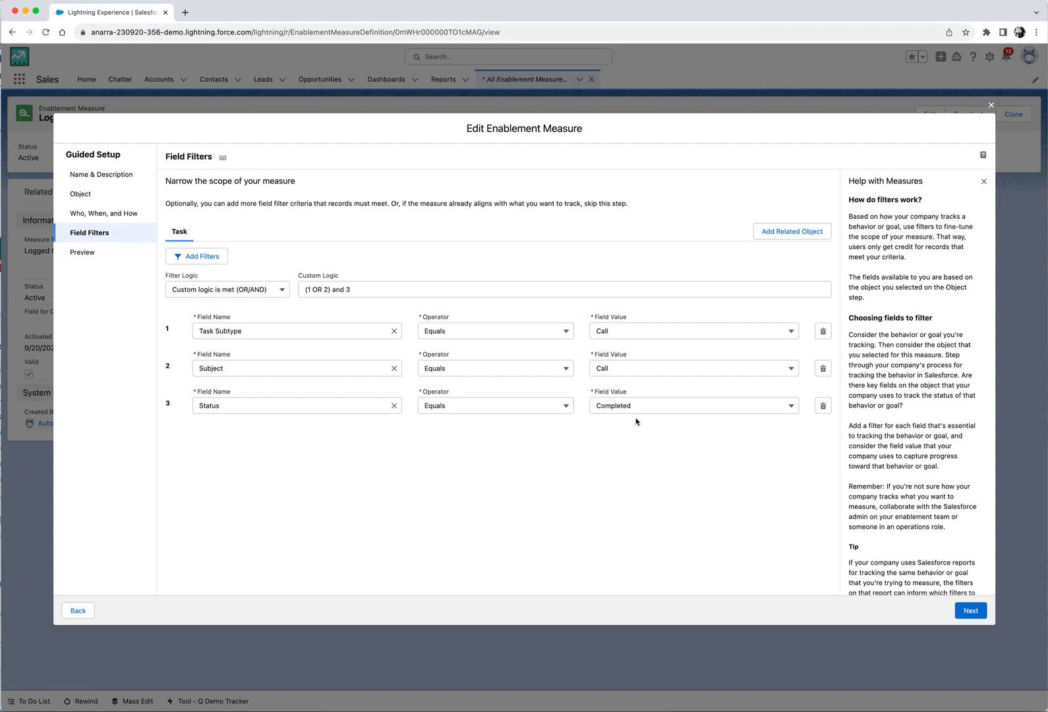
{"action": "mouse_move", "coordinate": [639, 370]}
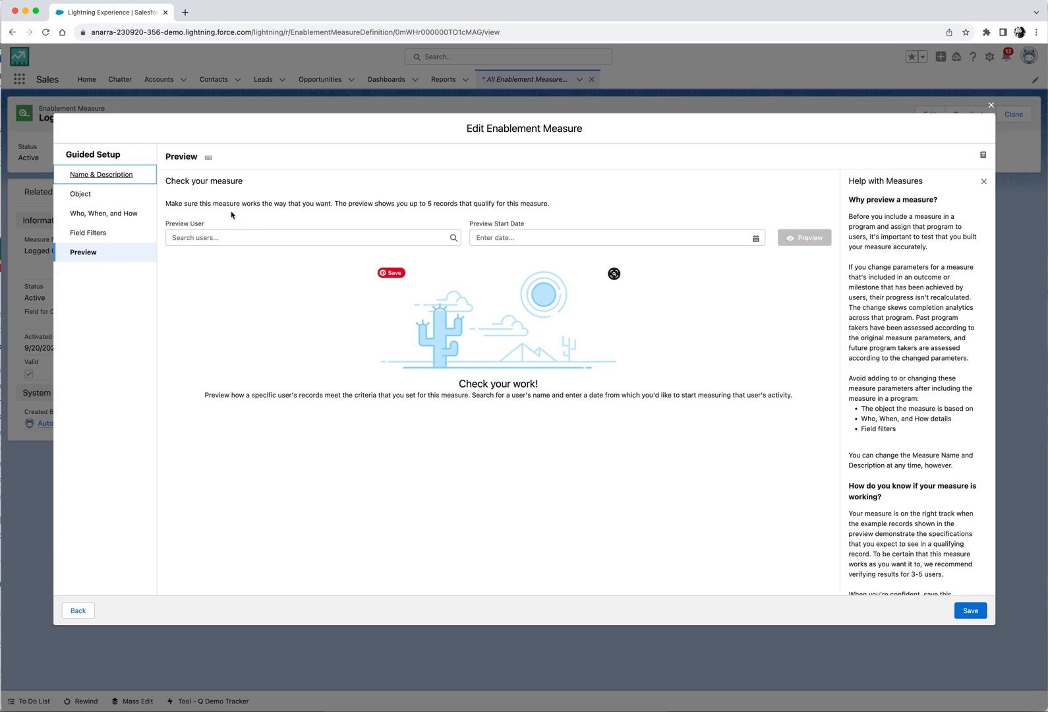
{"action": "type", "text": "Harry Long"}
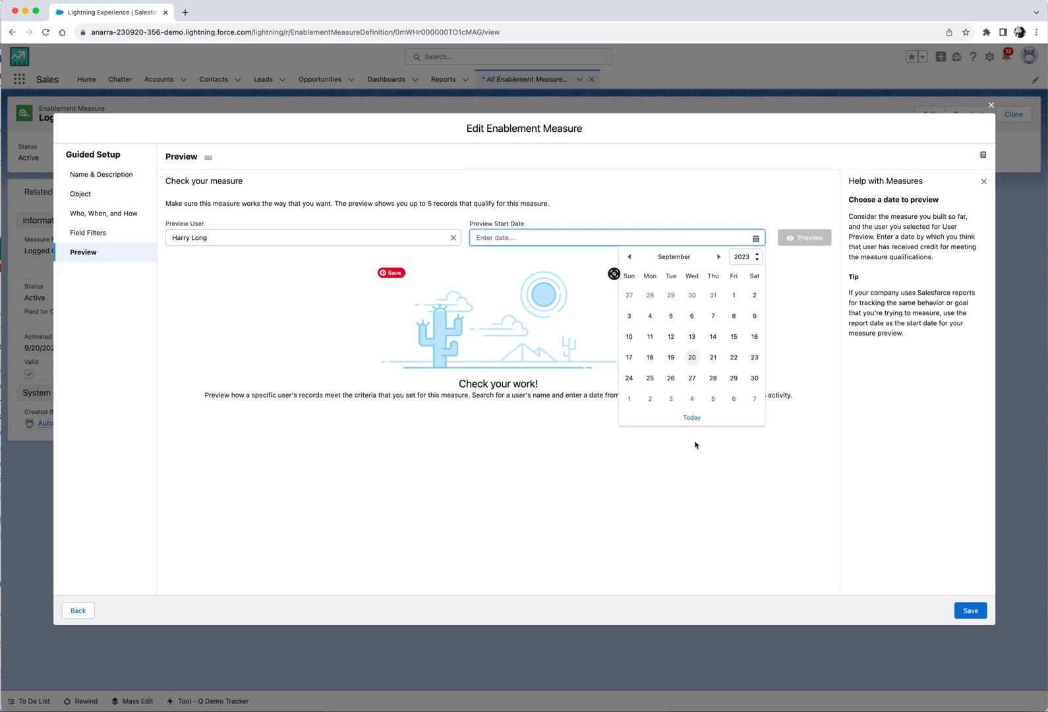
{"action": "left_click", "coordinate": [692, 357]}
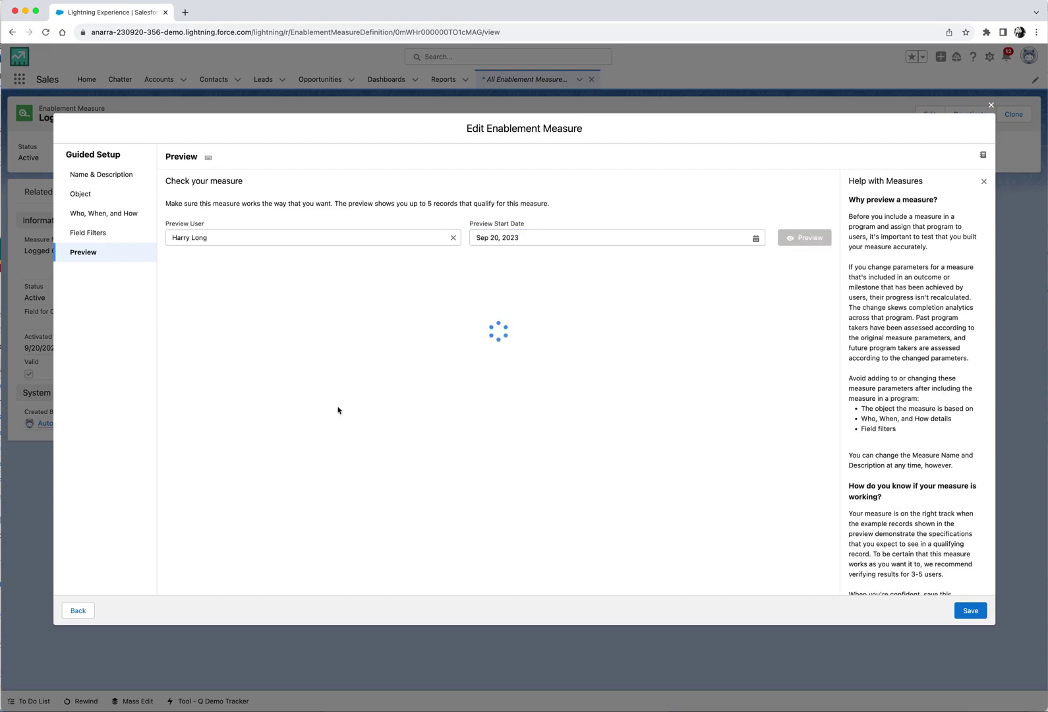
{"action": "left_click", "coordinate": [804, 237]}
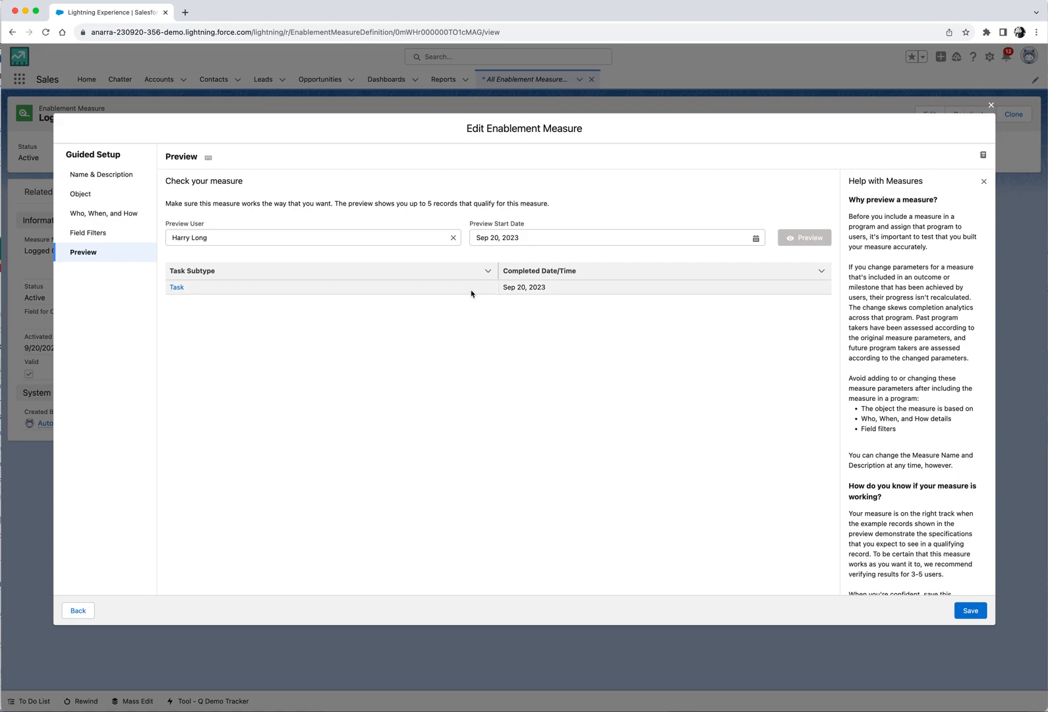
{"action": "mouse_move", "coordinate": [497, 352]}
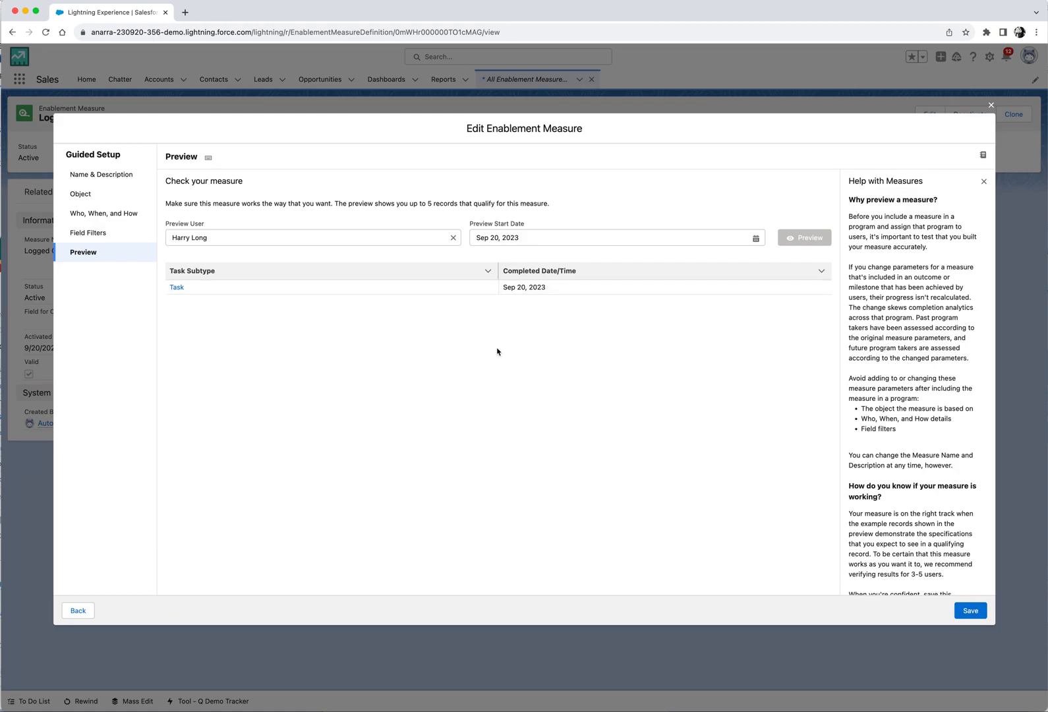
{"action": "mouse_move", "coordinate": [662, 408]}
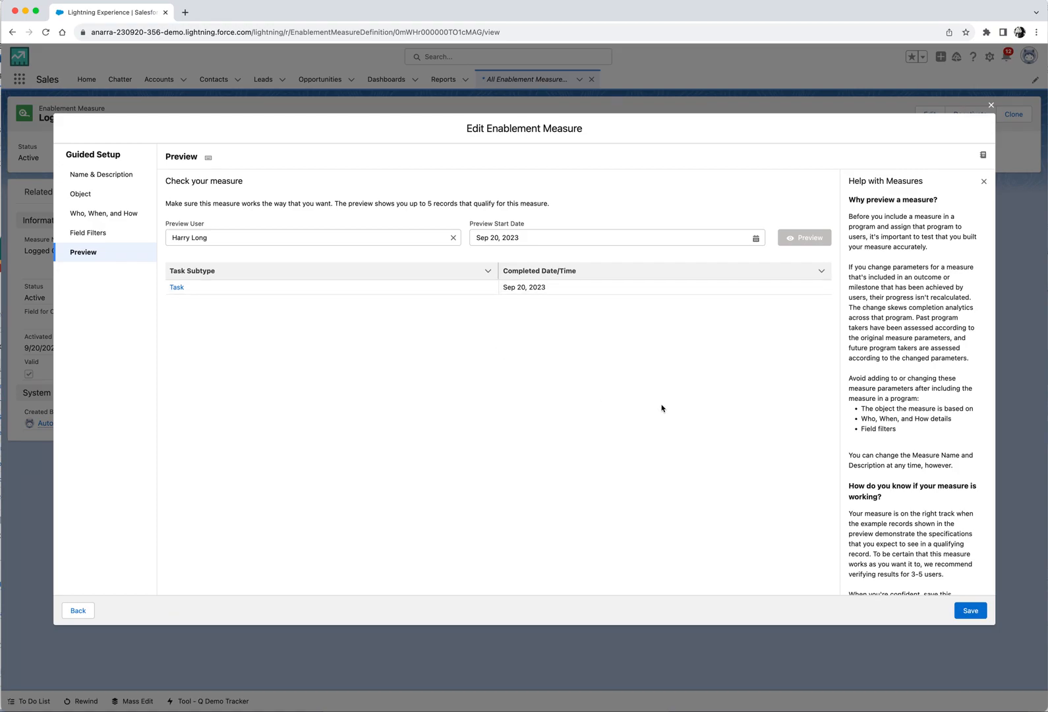